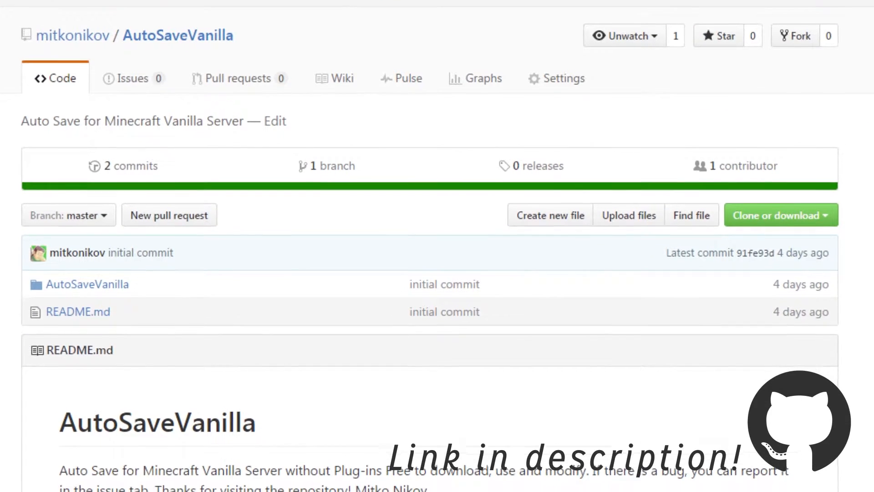
Locate and enter the Nikov AutoSave V1.0 folder in the AutoSaveVanilla archive listing
scroll(down, 3)
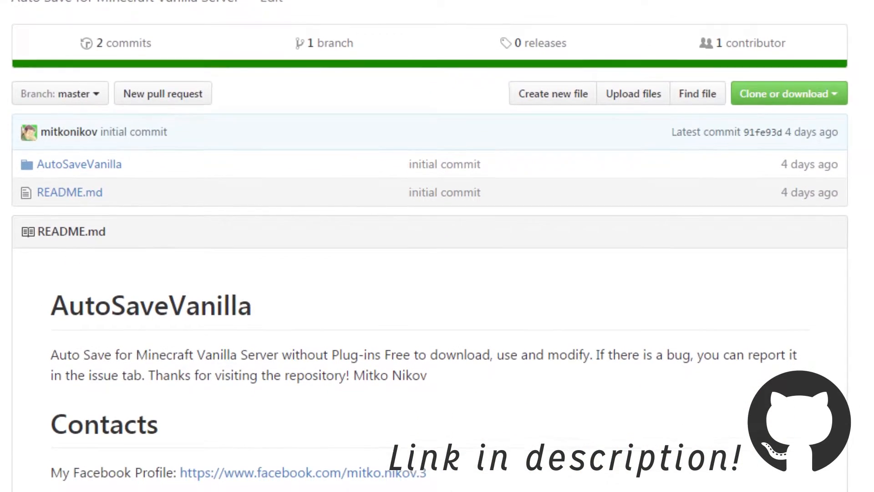
scroll(down, 3)
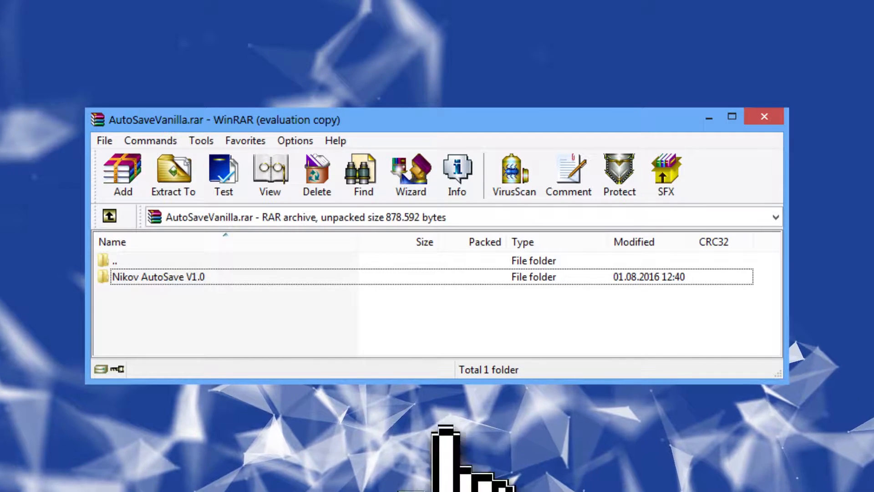
double_click(158, 277)
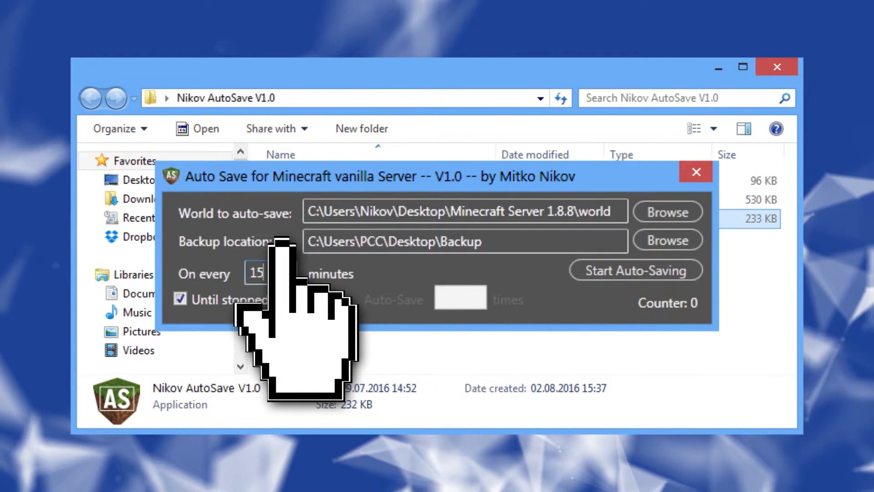
Toggle 'Until stopped manualy' off and back on, leaving it checked with the 15-minute interval
click(179, 299)
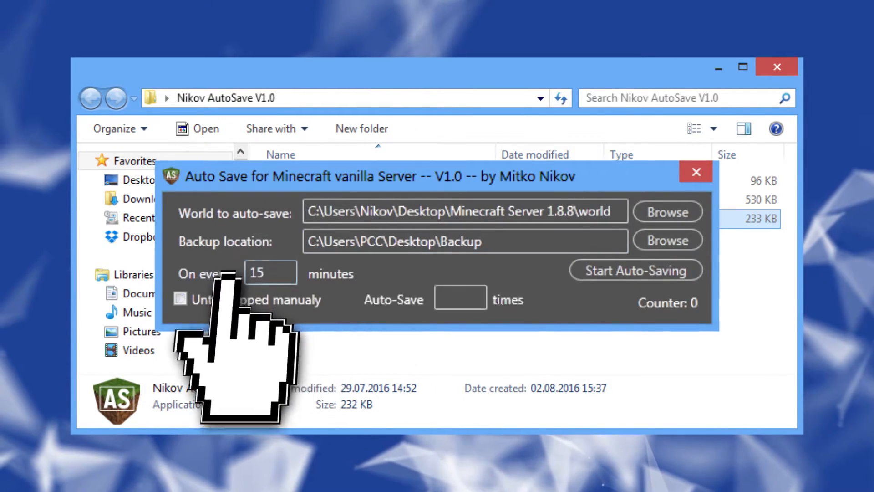
click(179, 300)
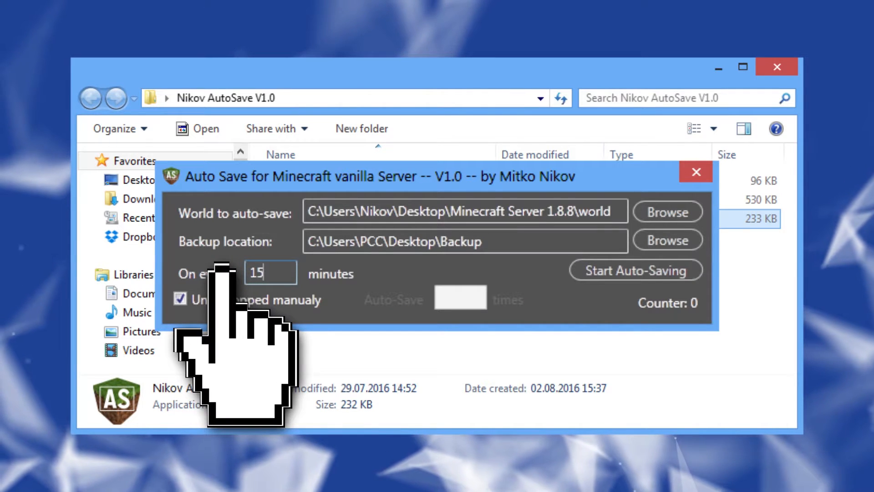
mouse_move(385, 312)
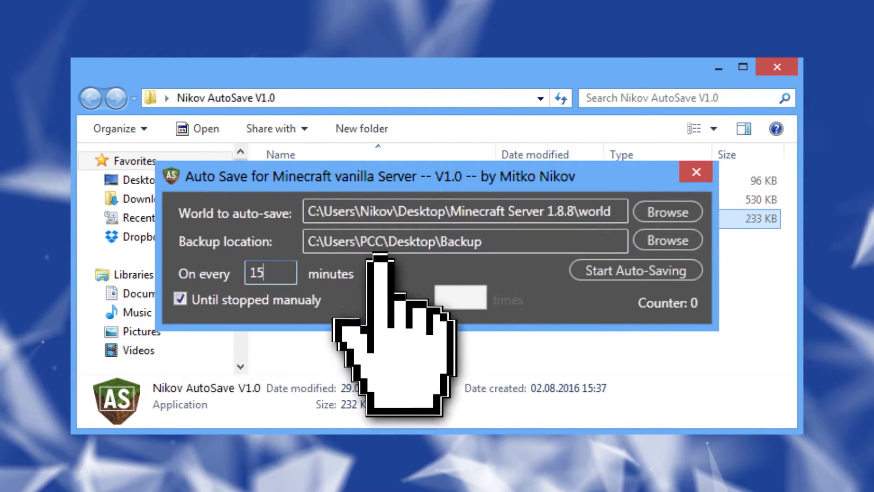